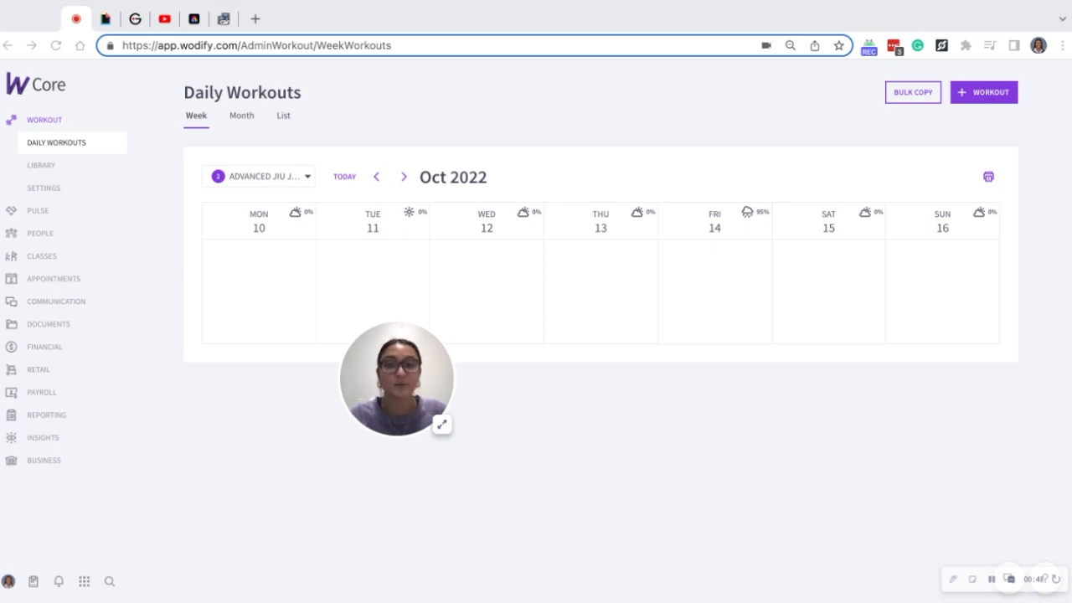
Trim the clip's start, enable Loop and create the GIF at 520px and 15 FPS
left_click_drag(395, 378, 582, 333)
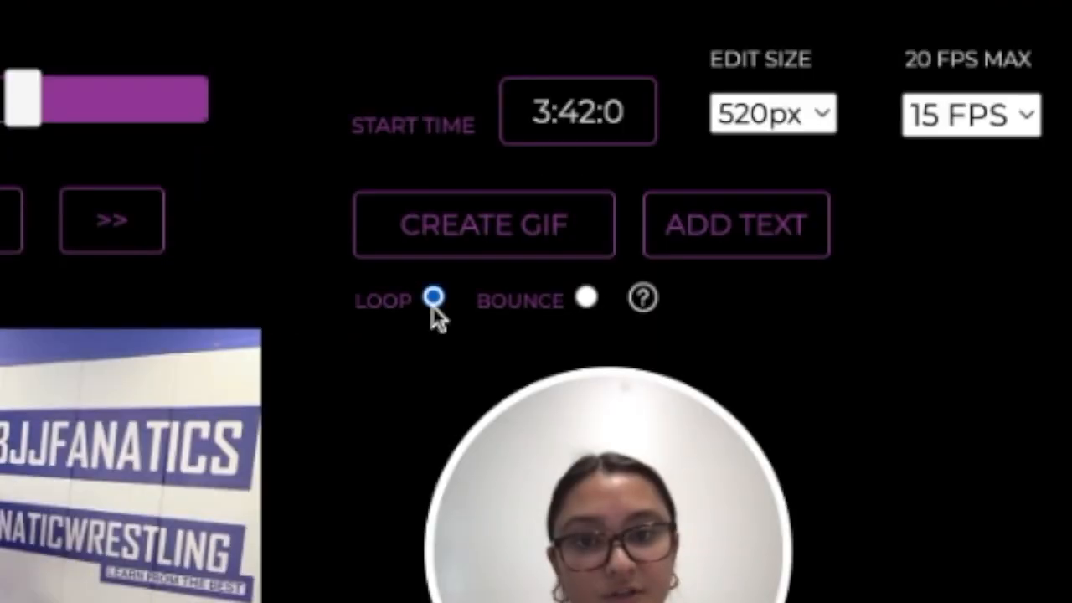
left_click(486, 224)
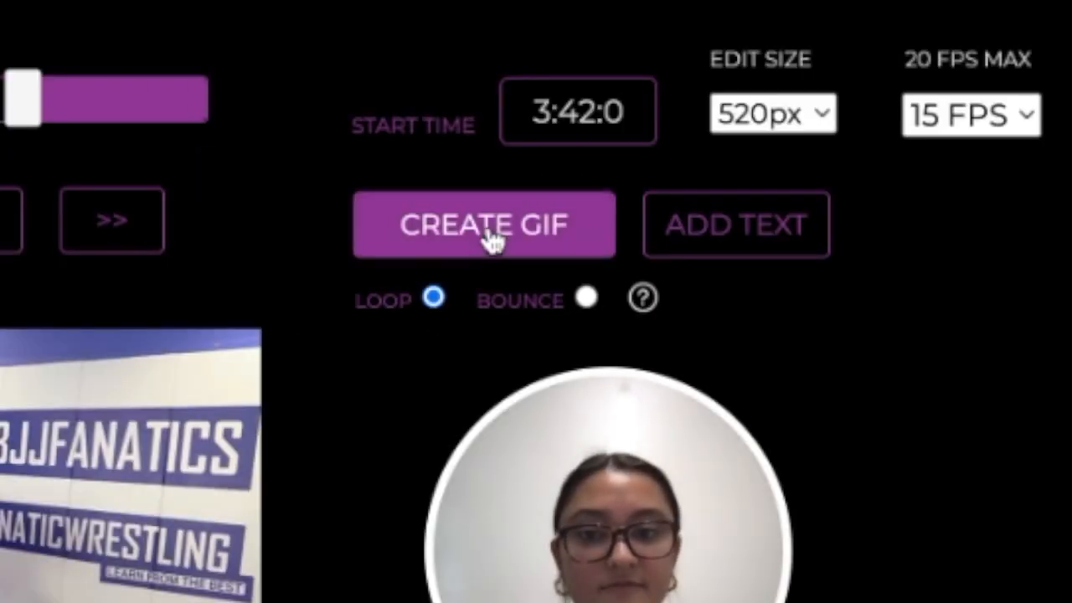
left_click(483, 225)
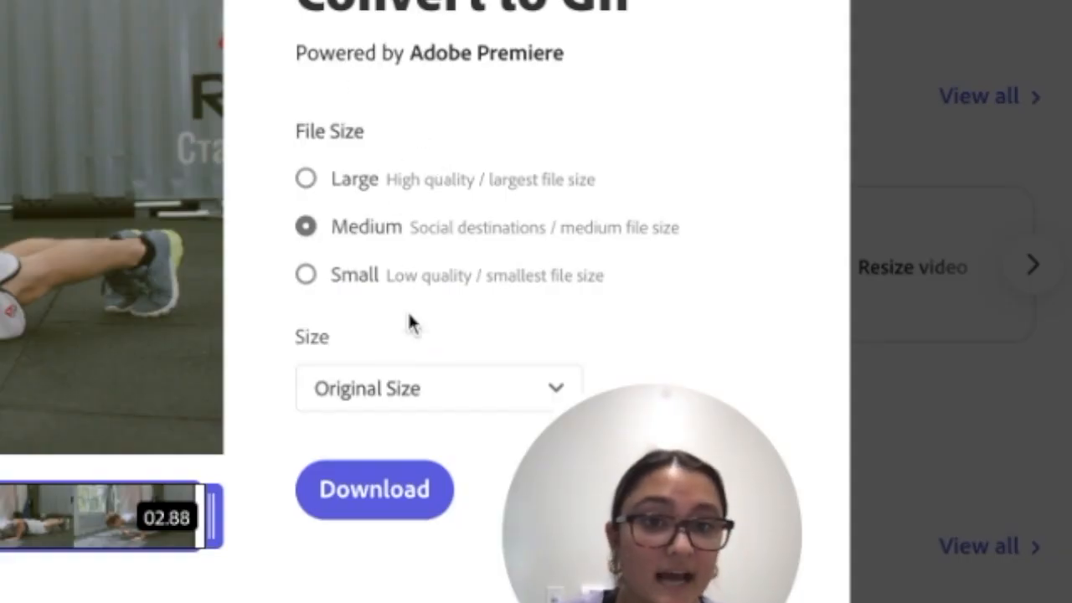
Download the trimmed push-up clip as a medium file size GIF at original size
left_click(434, 389)
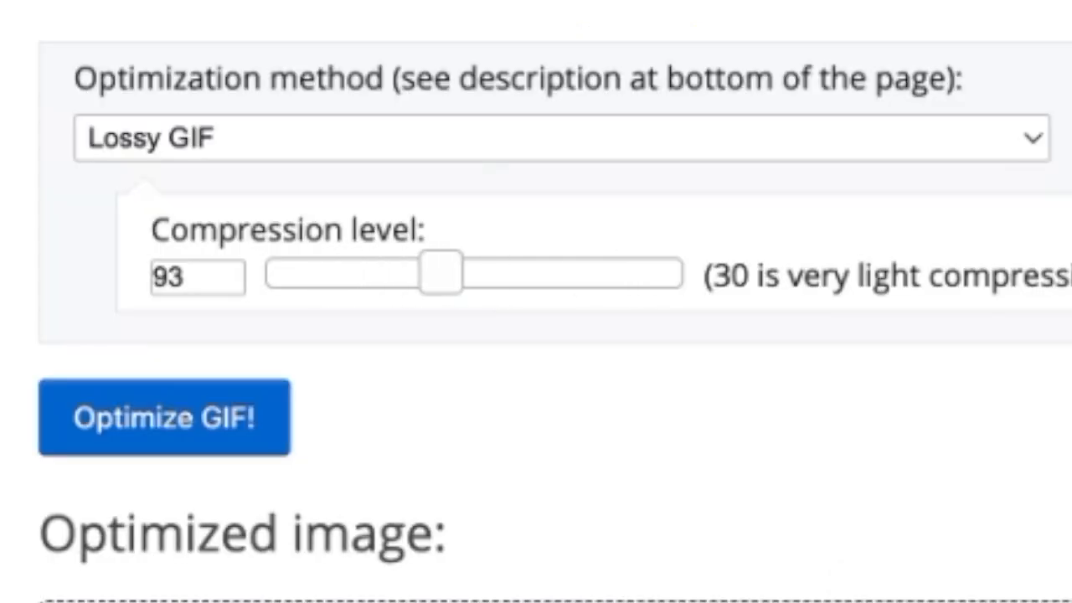
Set the Lossy GIF compression slider to level 93 before optimizing
left_click_drag(439, 273, 433, 273)
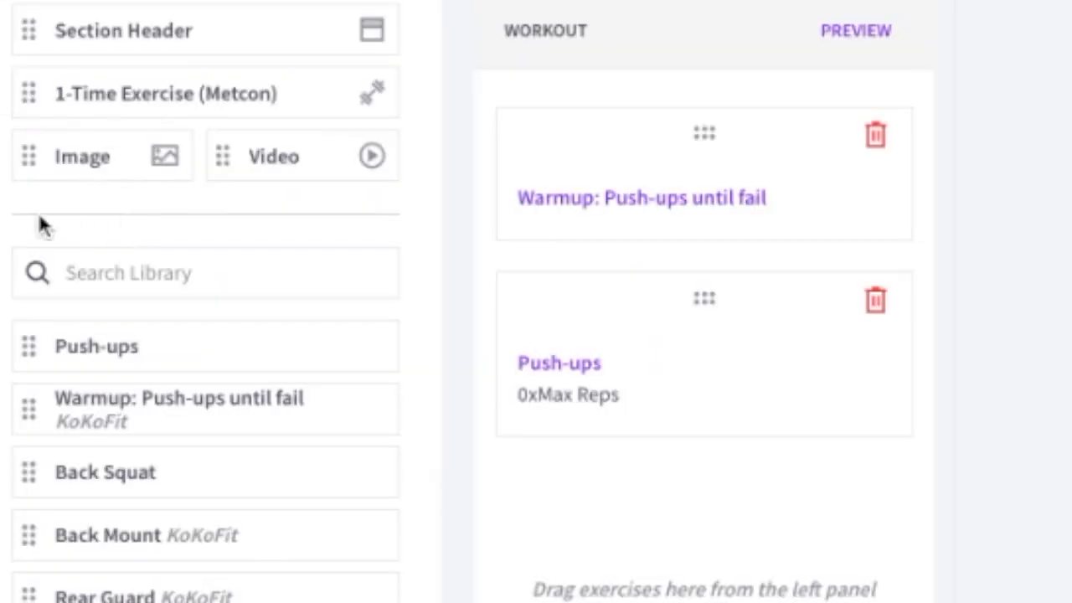
Add an Image block with the push-up GIF to the Finally Friday workout and save it
left_click_drag(82, 156, 724, 540)
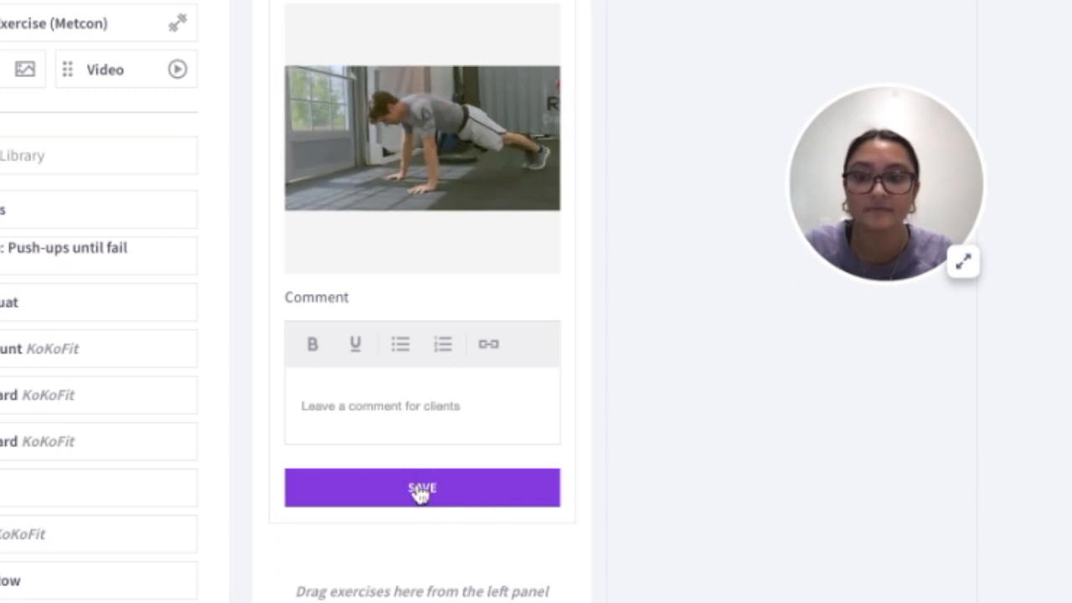
left_click(423, 487)
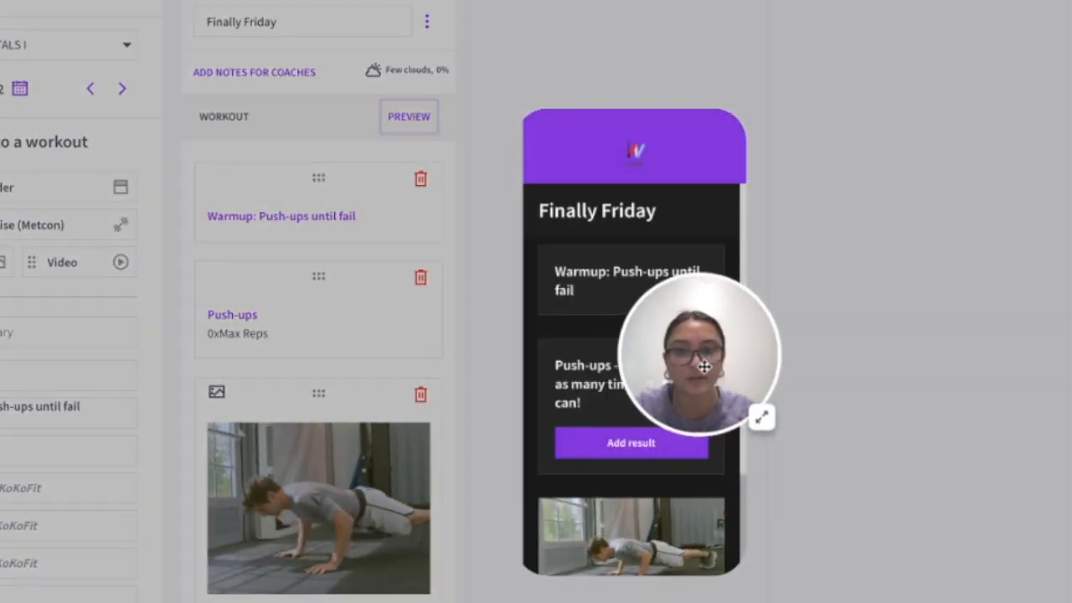